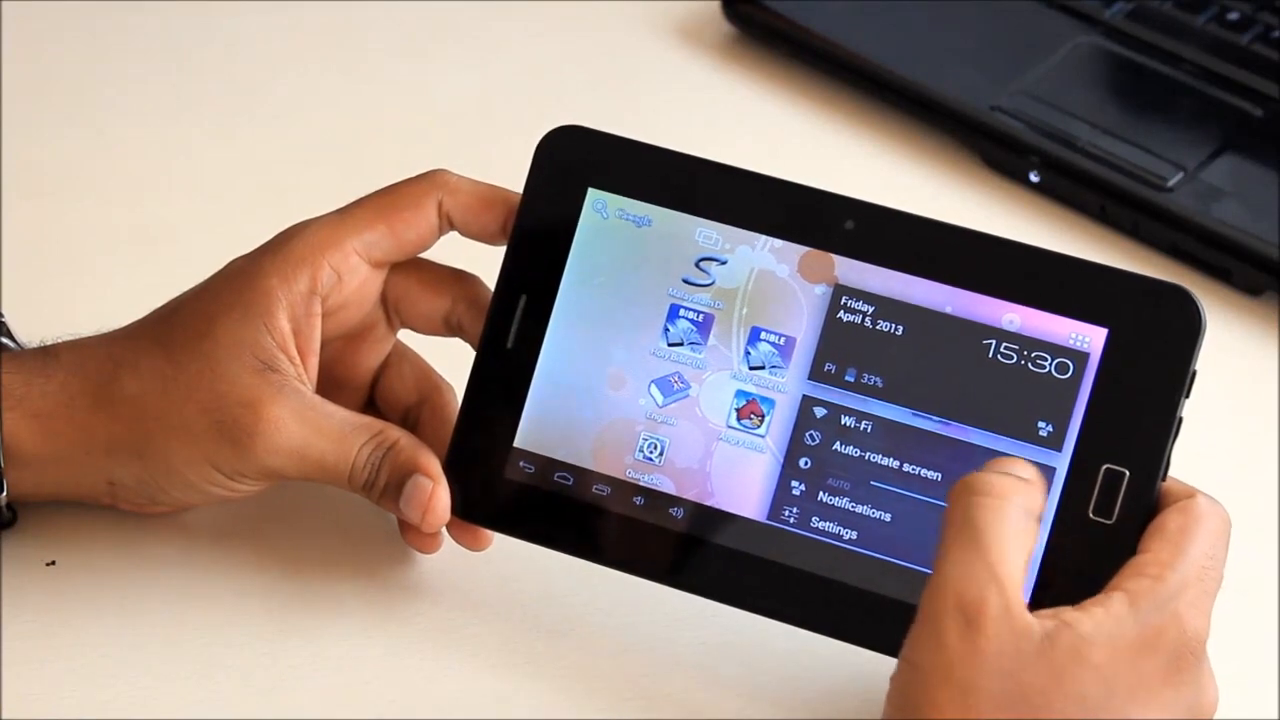
click(852, 422)
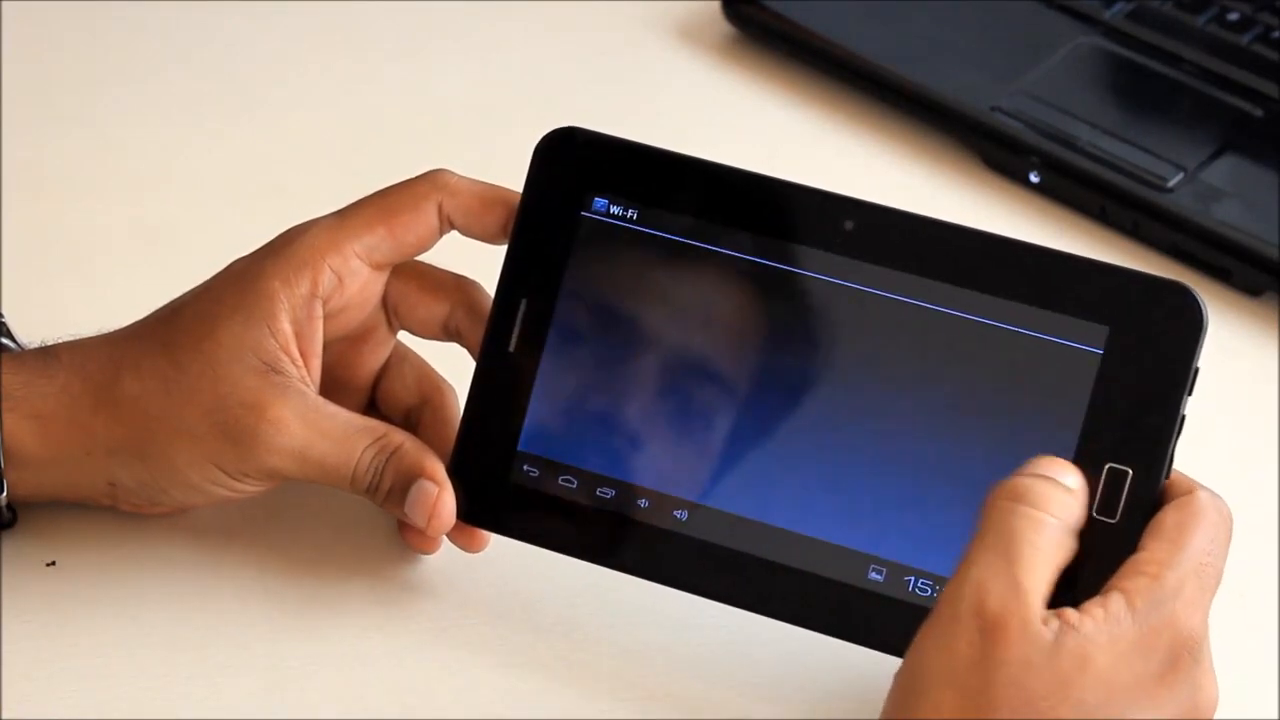